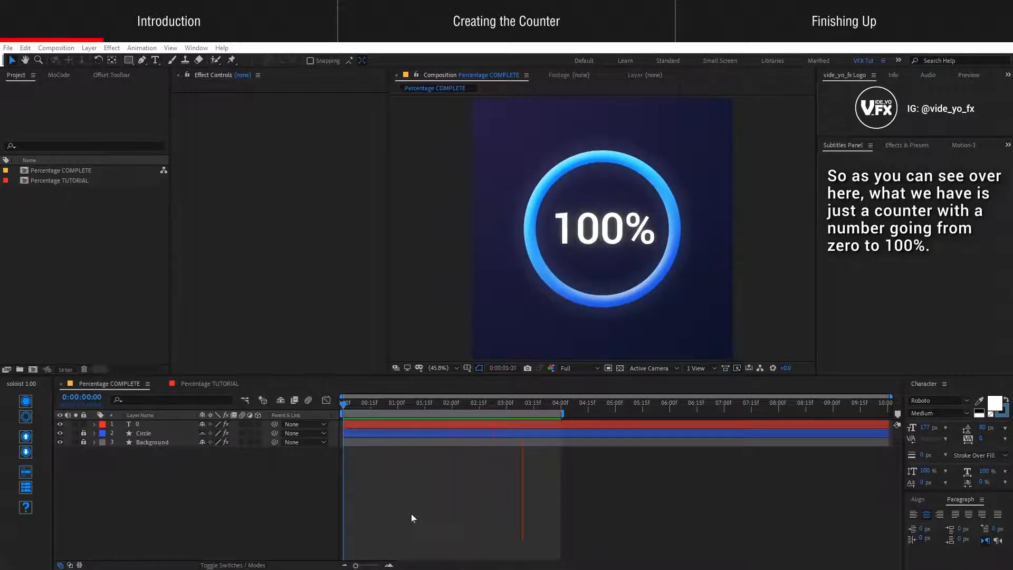
Bring up the Percentage TUTORIAL composition with the glowing 0 text and Background layer.
left_click(378, 402)
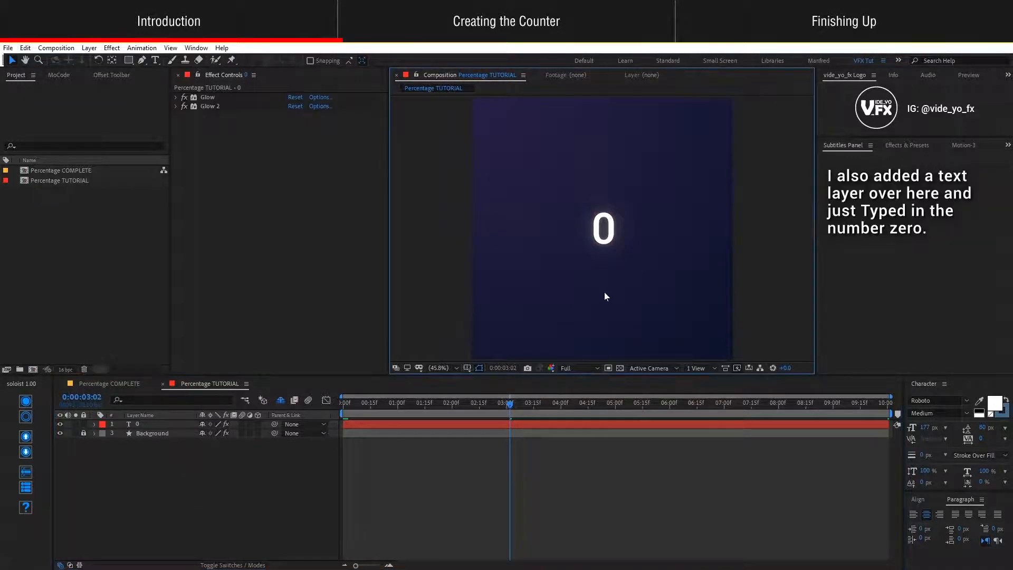
left_click(603, 228)
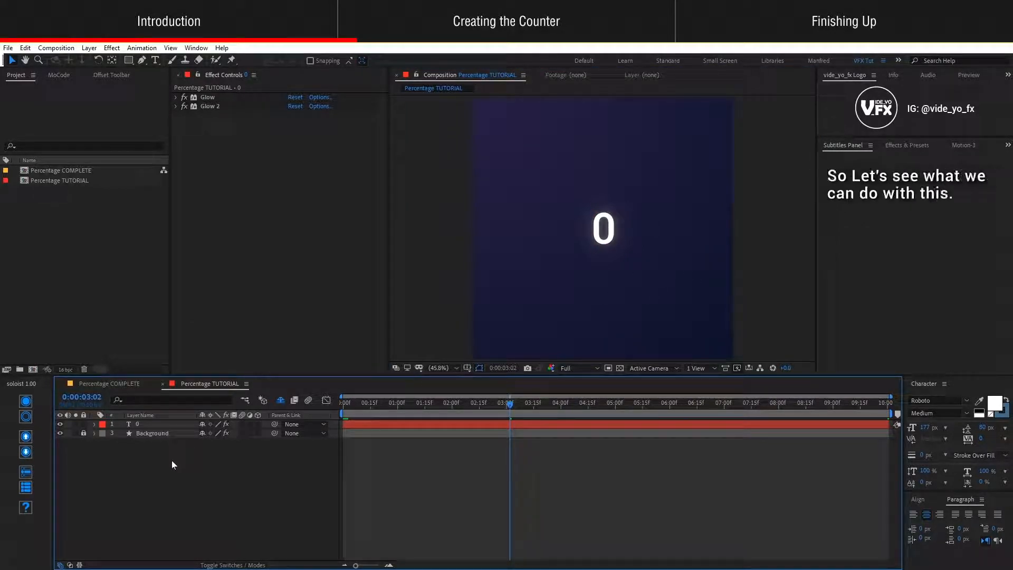
Twirl open the 0 text layer and select its Source Text property.
left_click(94, 424)
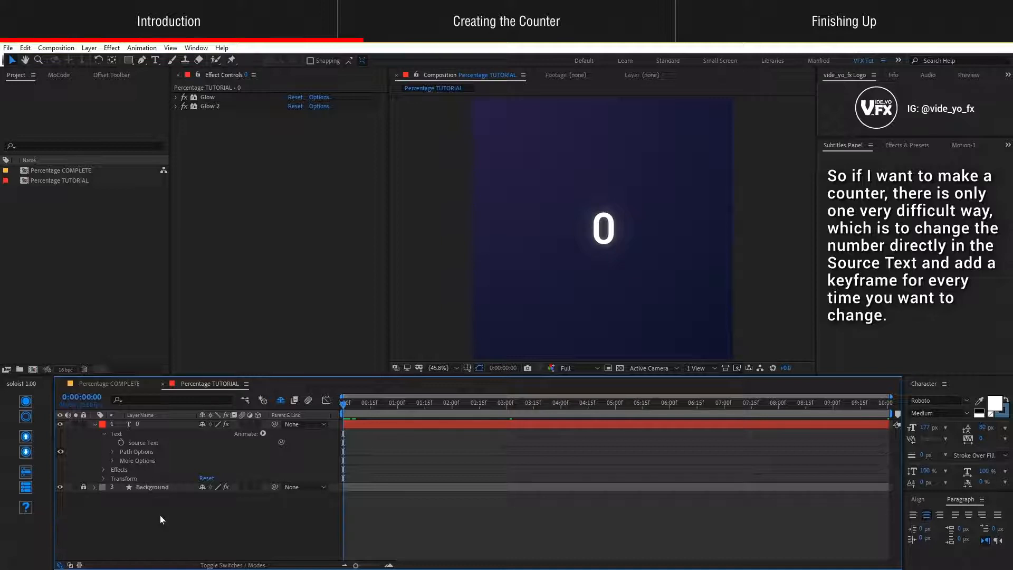
left_click(143, 442)
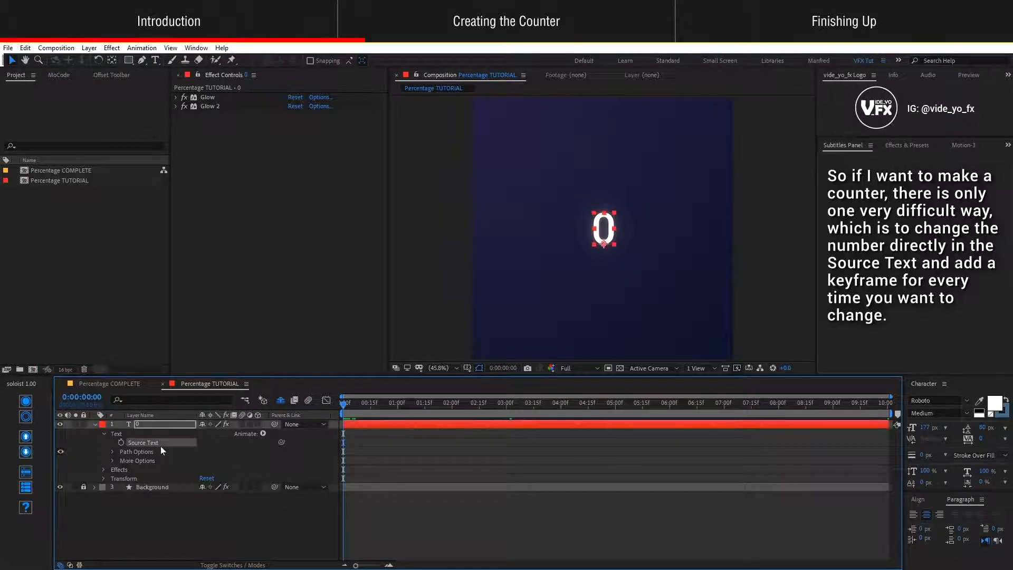
mouse_move(270, 457)
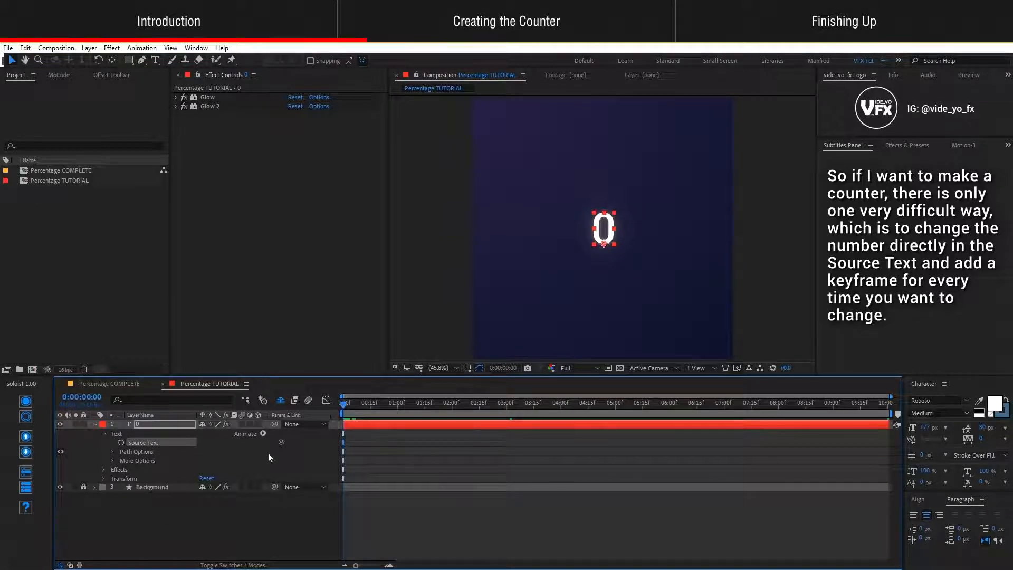
mouse_move(353, 444)
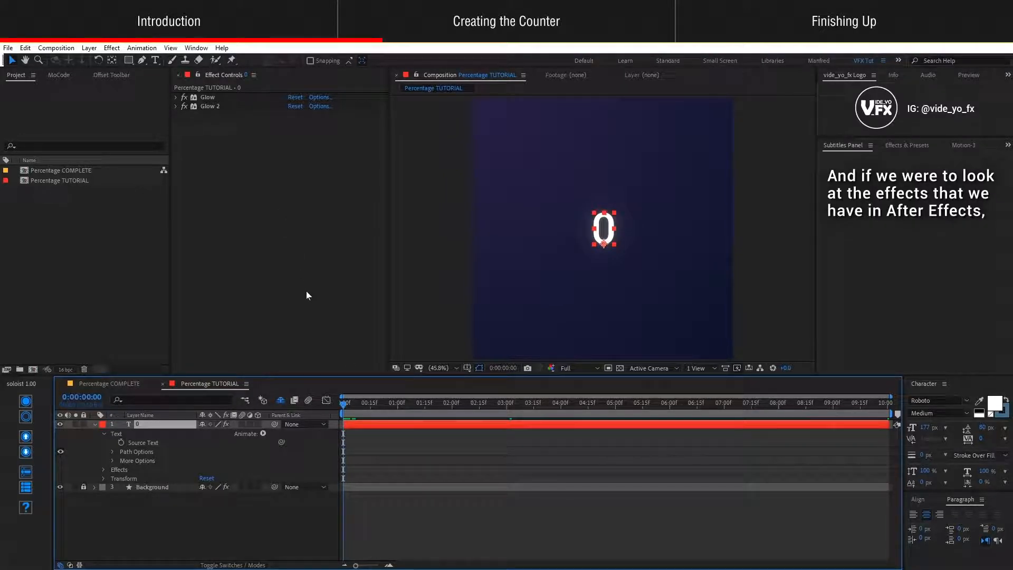
Add a Slider Control effect to the 0 text layer and scrub its value to test.
left_click(111, 48)
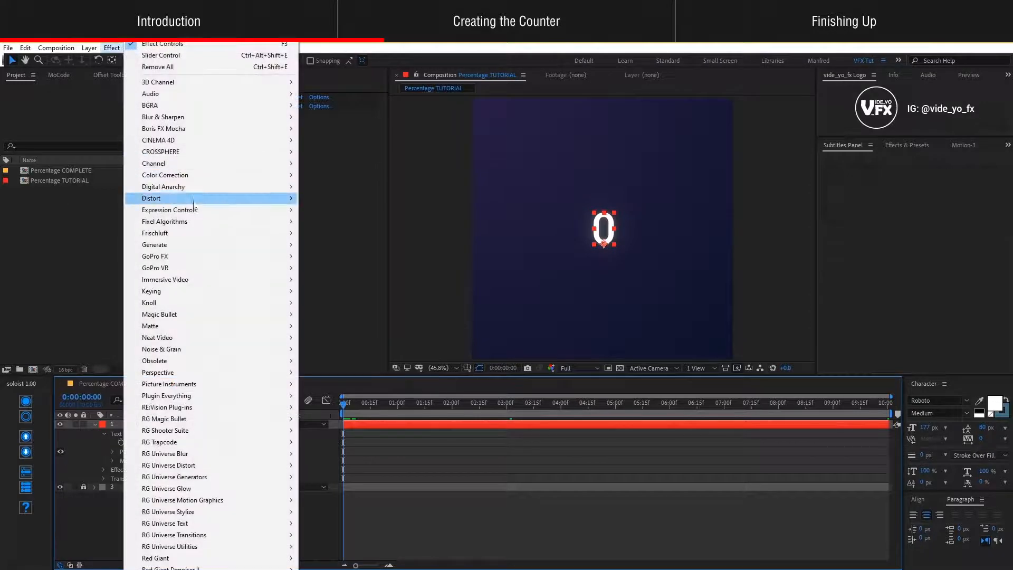
mouse_move(170, 210)
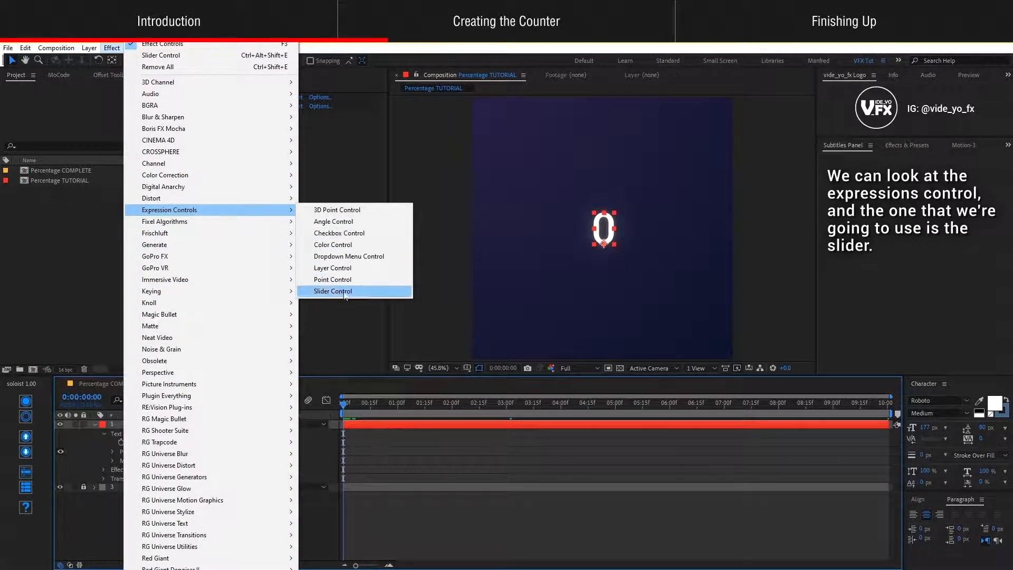
left_click(333, 291)
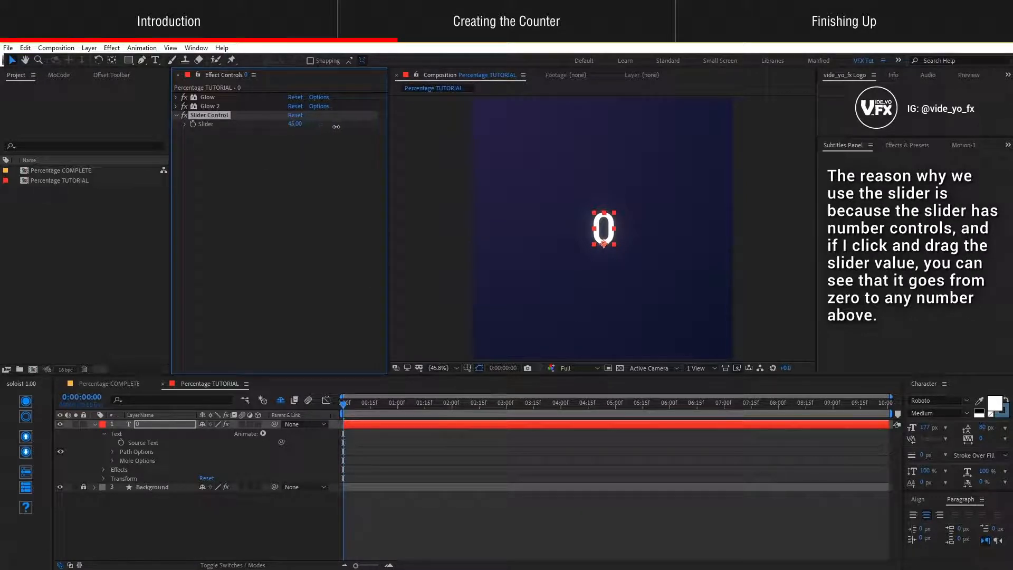
left_click_drag(295, 124, 304, 124)
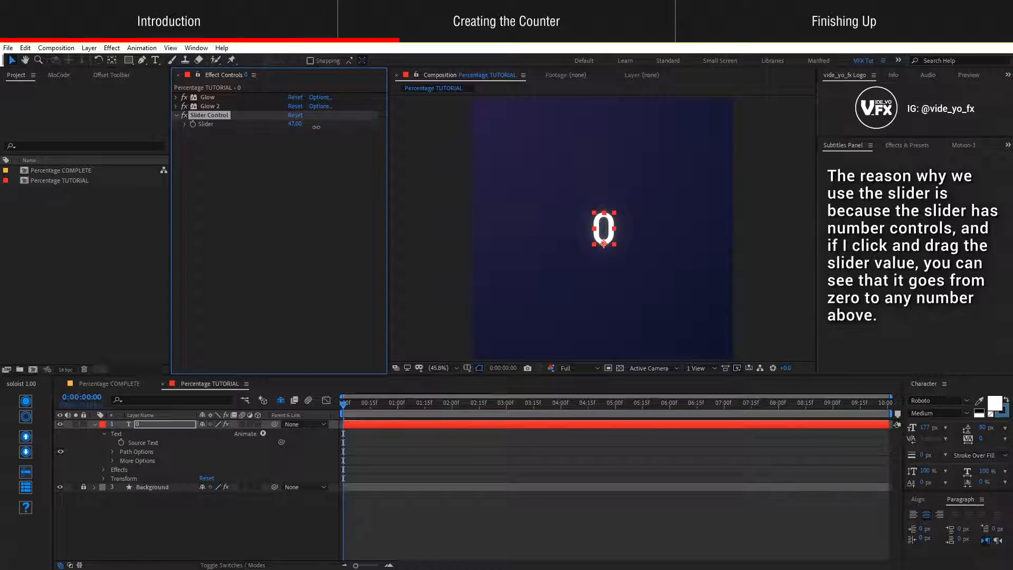
left_click_drag(294, 124, 355, 124)
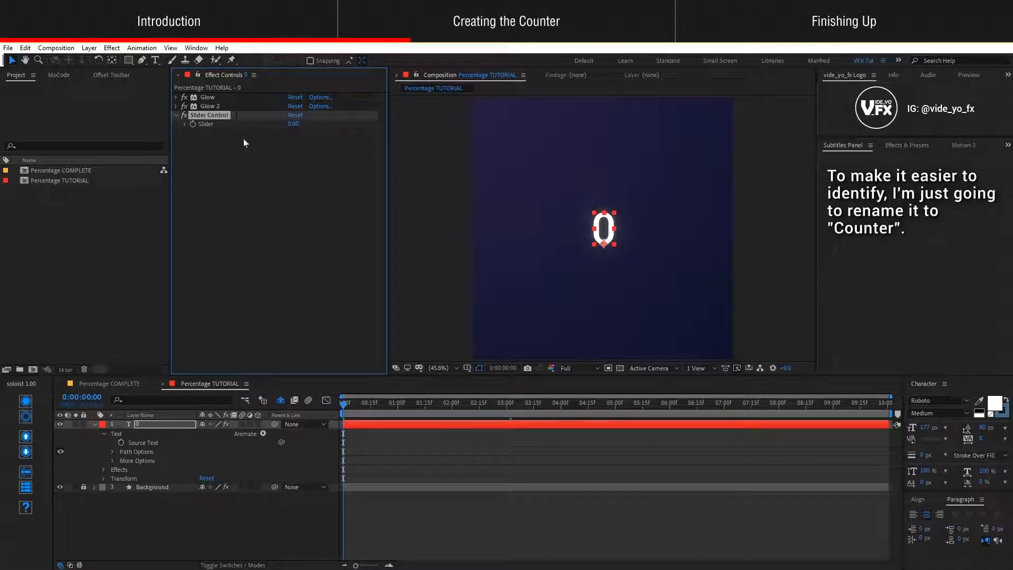
Rename the Slider Control effect to 'Counter'.
double_click(210, 114)
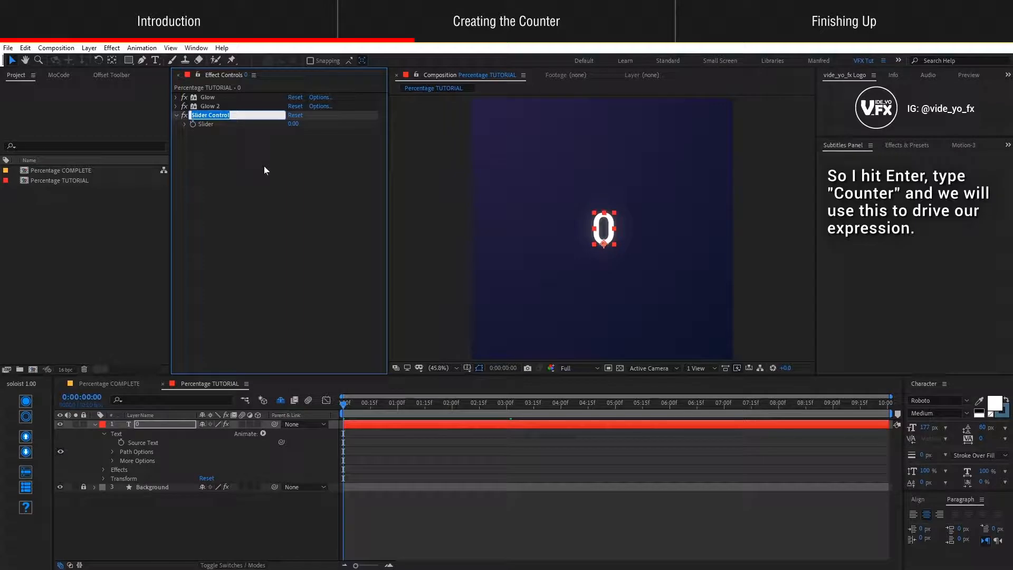
type("Counter")
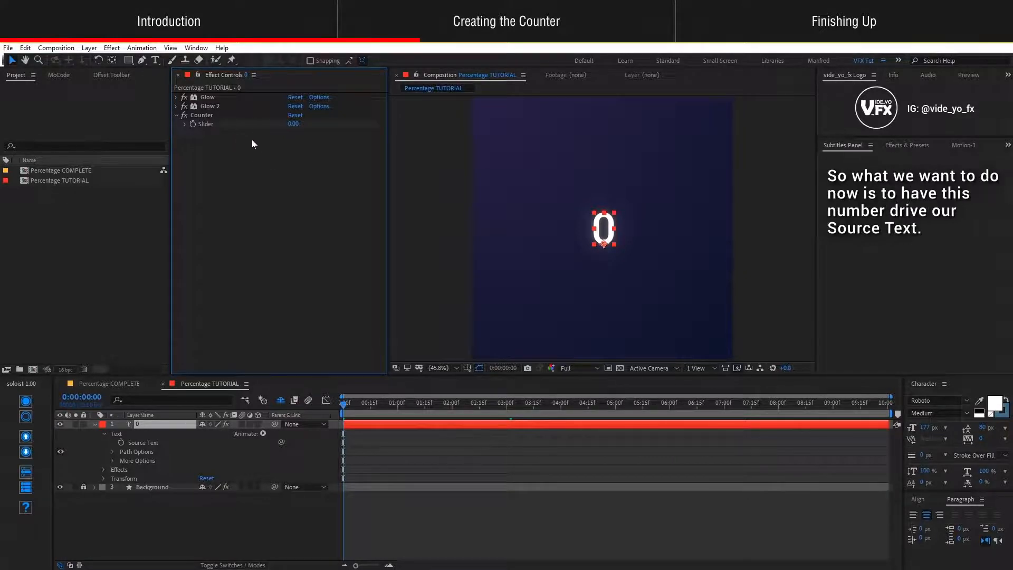
mouse_move(226, 134)
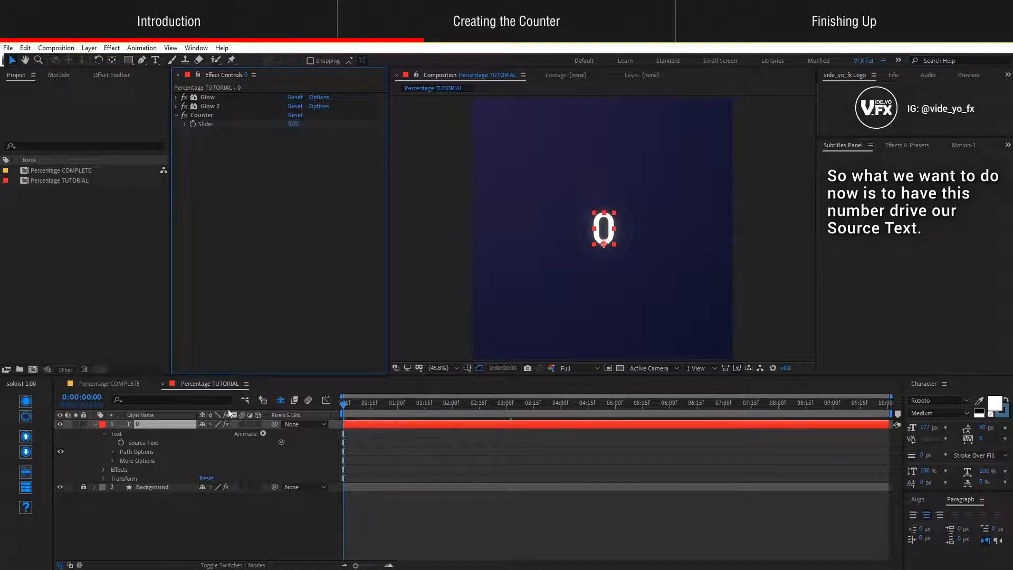
left_click(143, 443)
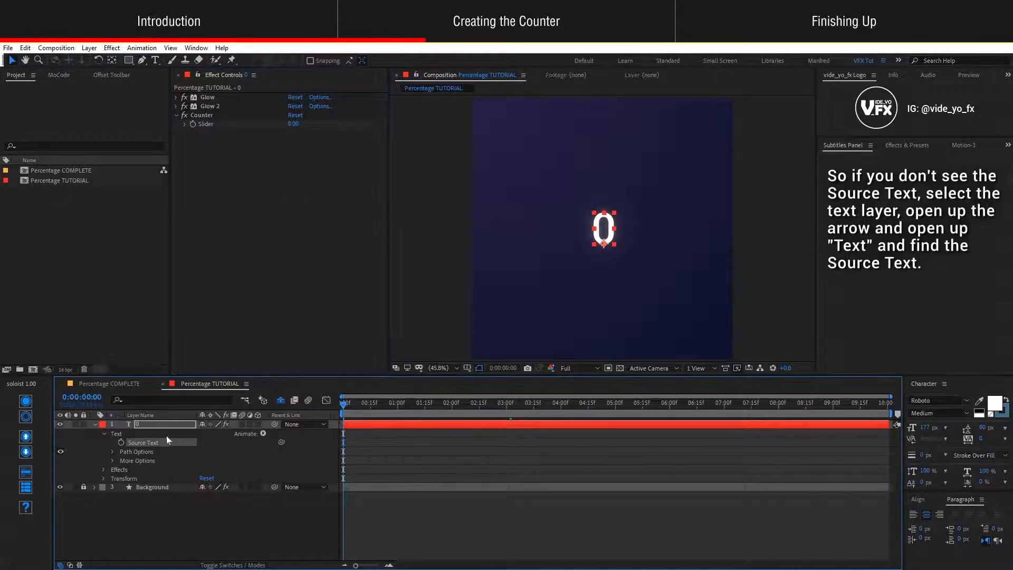
left_click(103, 434)
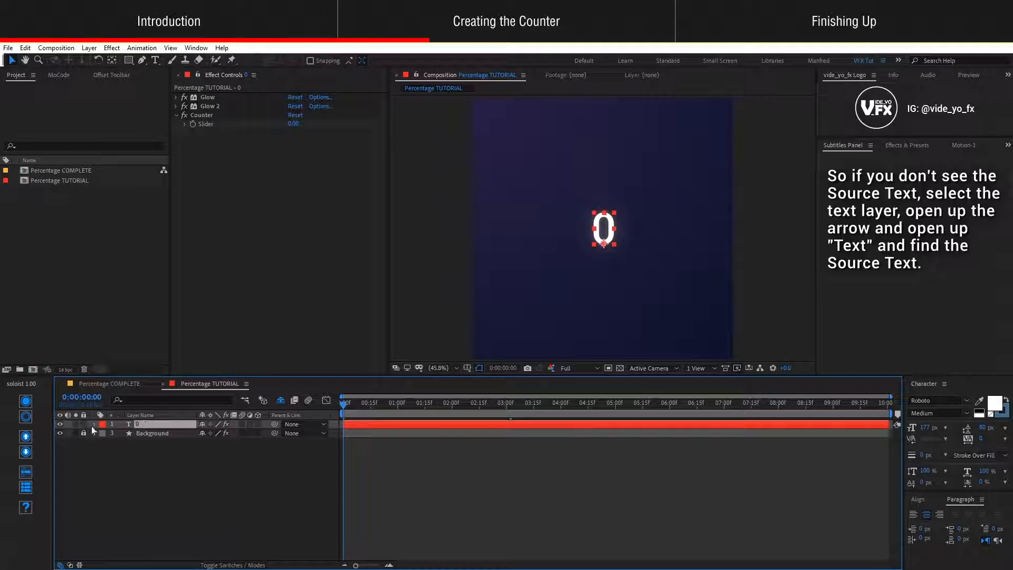
left_click(94, 424)
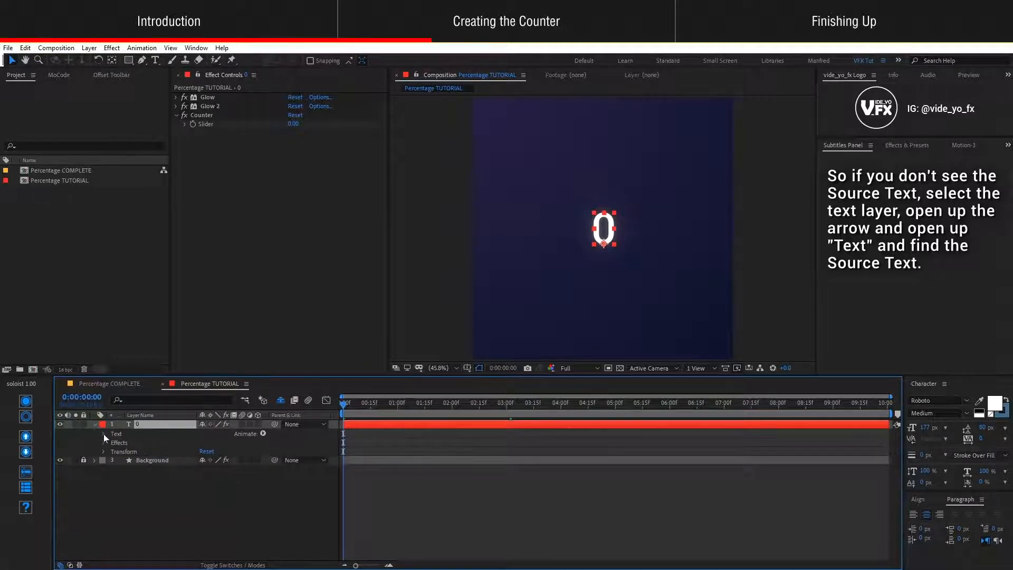
left_click(104, 434)
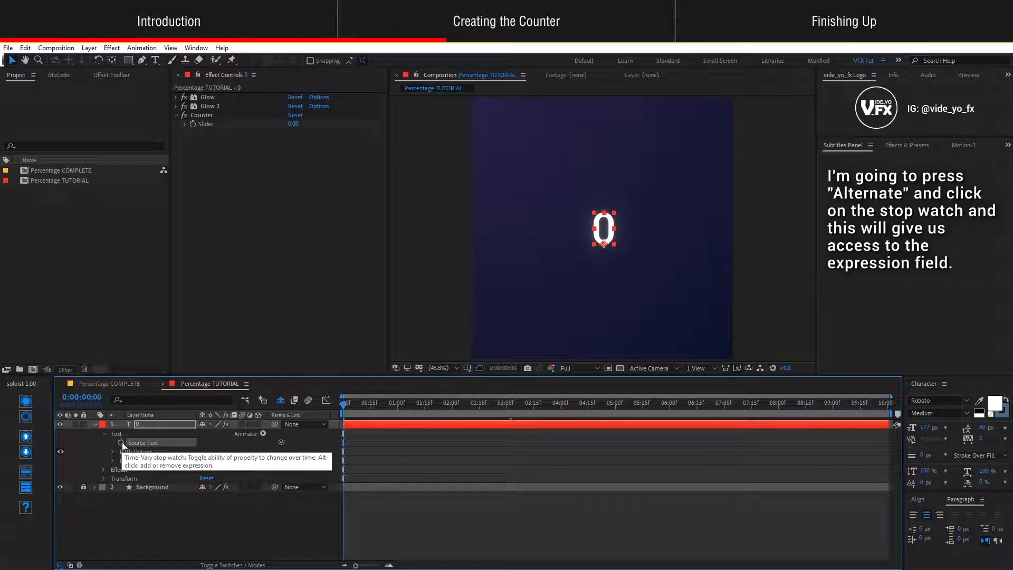
Add a Source Text expression and pick-whip it to the Counter slider.
left_click(121, 443)
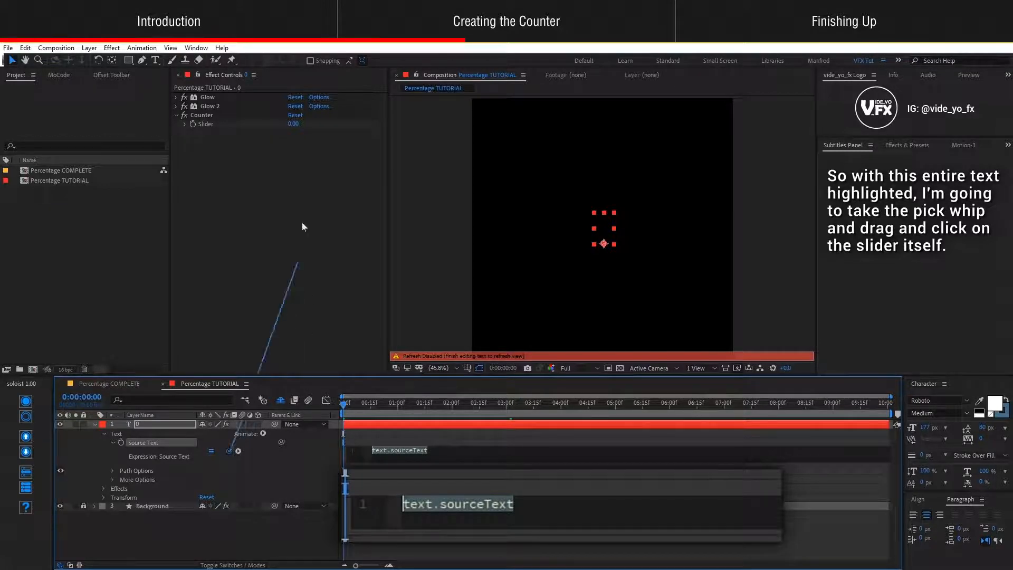
left_click_drag(228, 456, 204, 123)
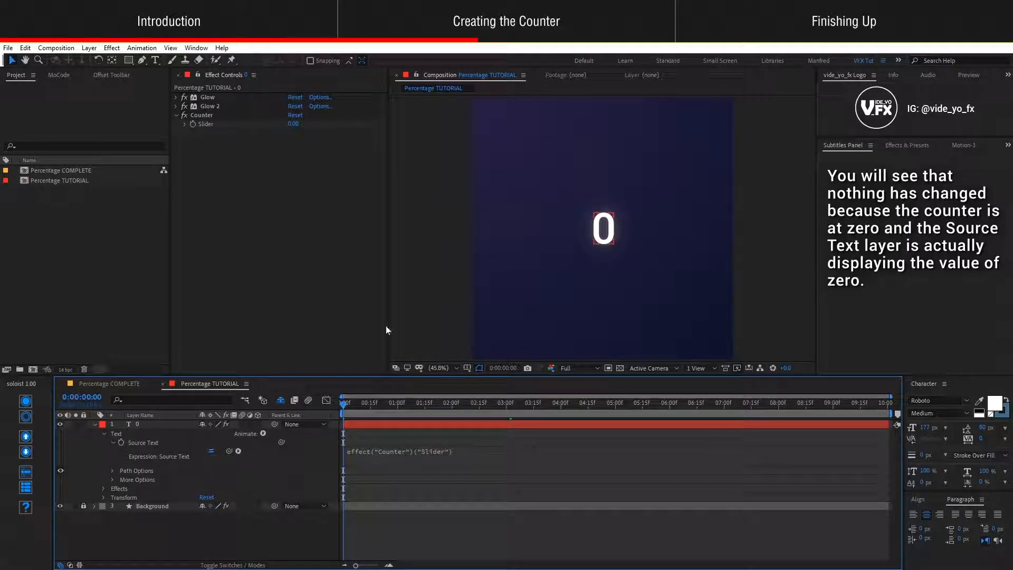
mouse_move(363, 198)
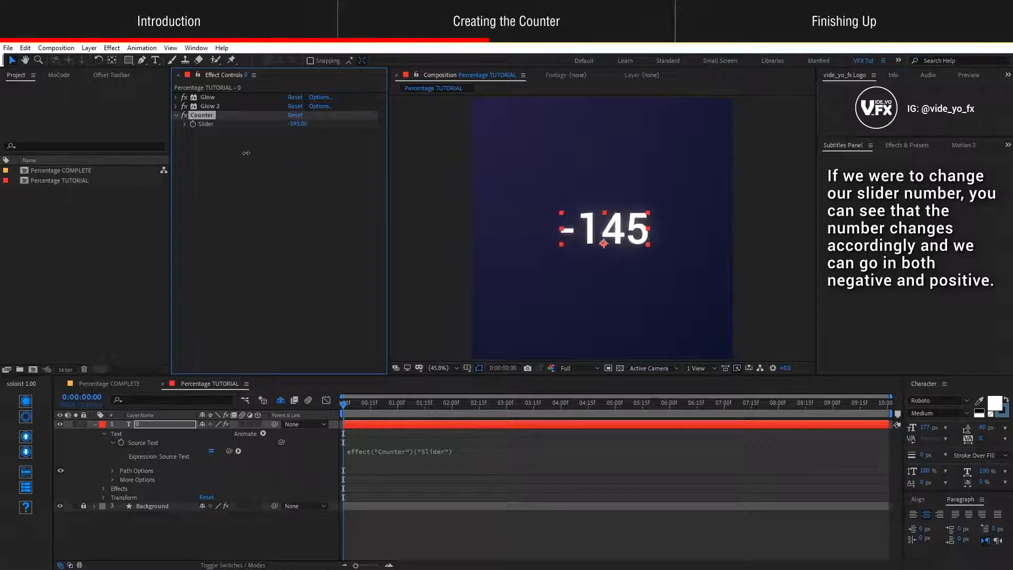
left_click(295, 115)
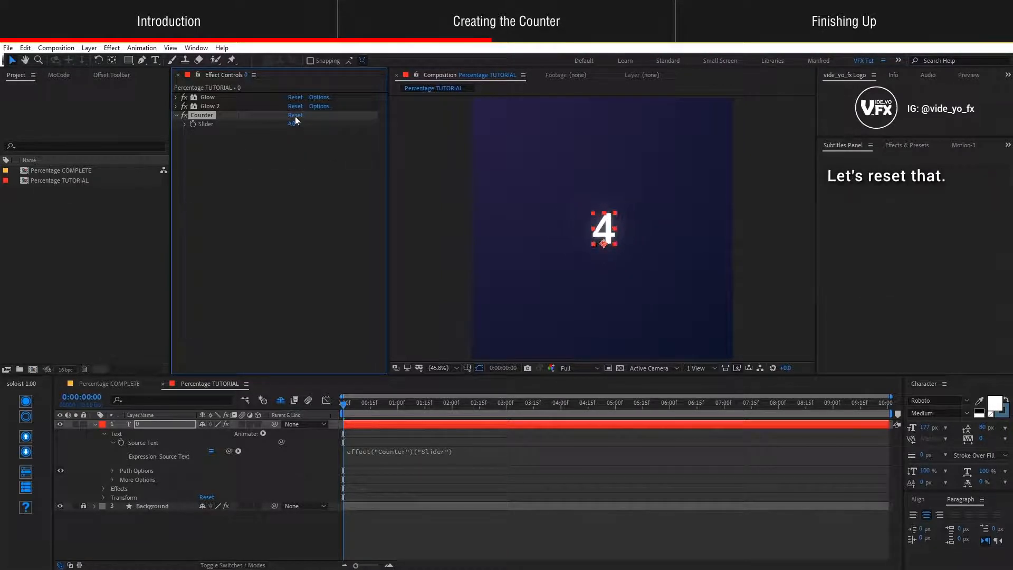
left_click(295, 115)
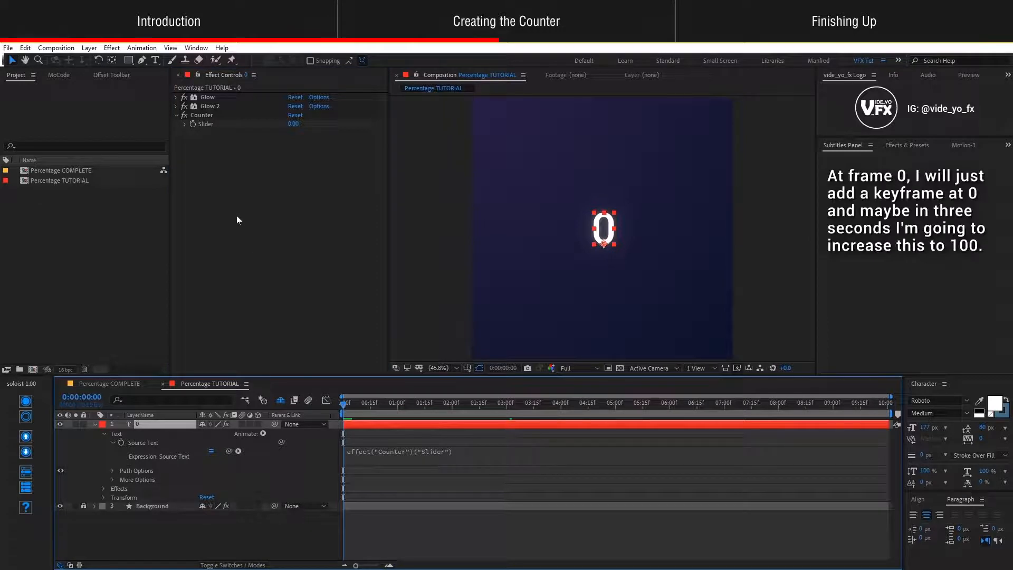
left_click(201, 115)
type("100")
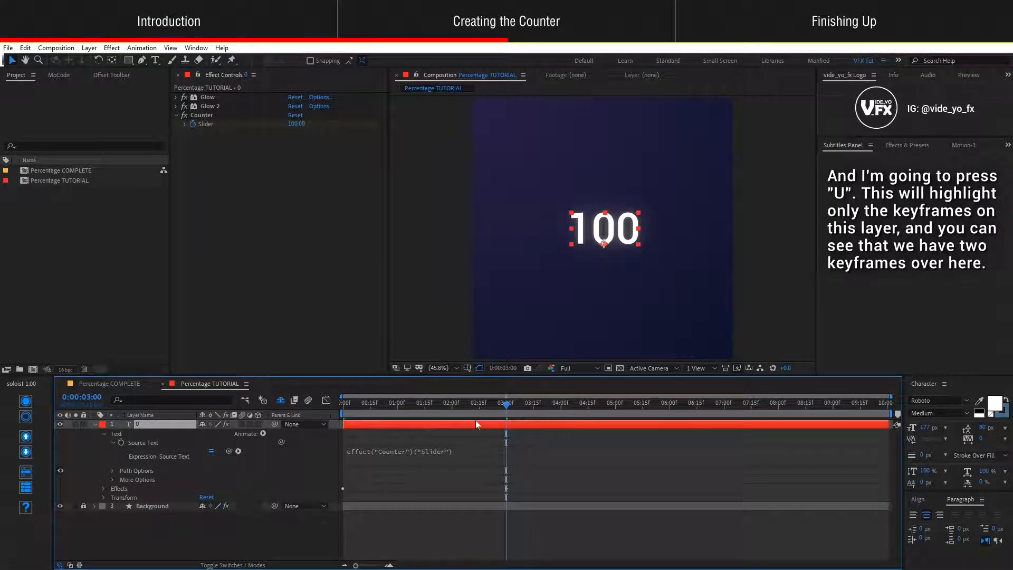
key("u")
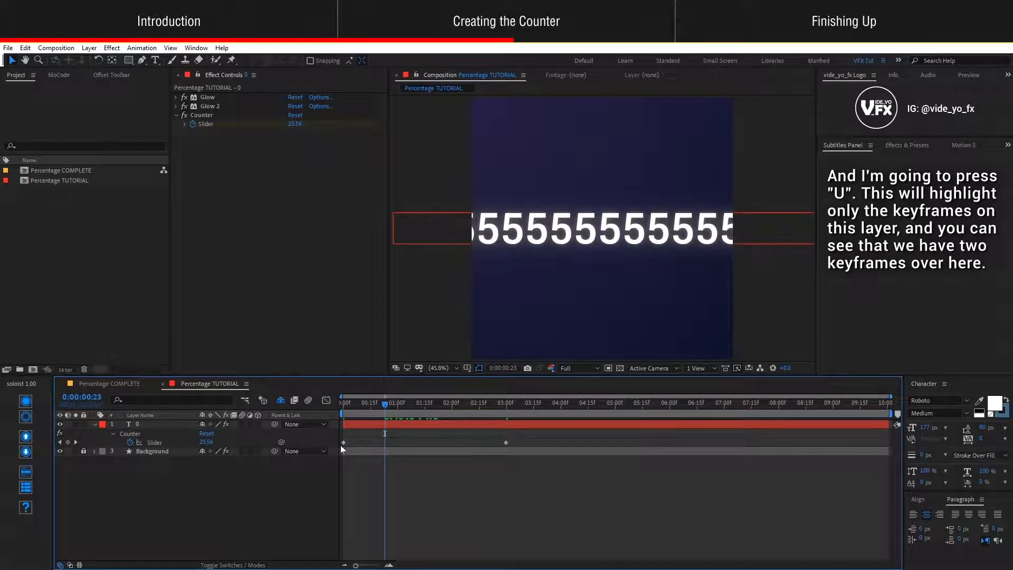
left_click_drag(383, 402, 343, 402)
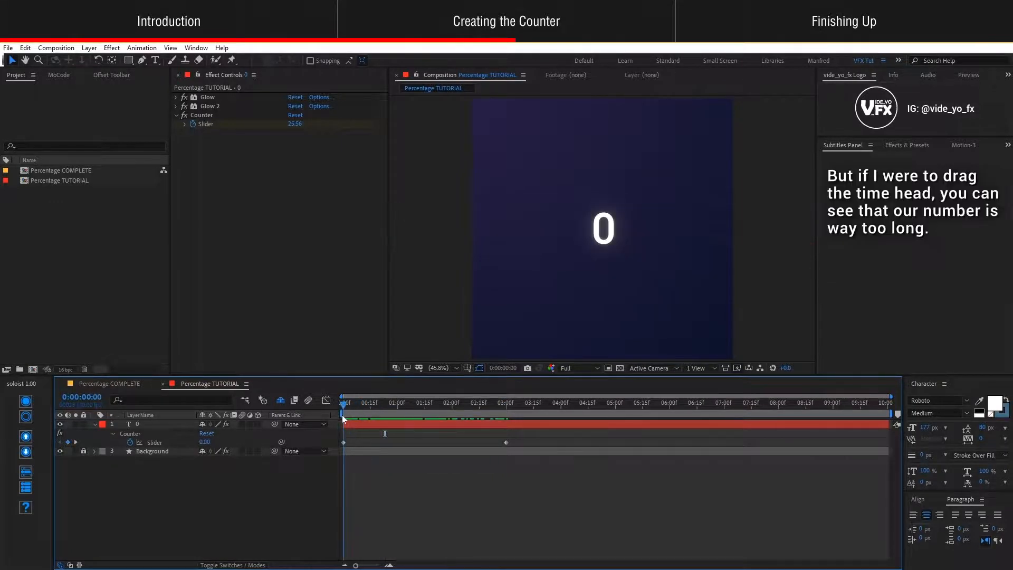
left_click_drag(343, 402, 438, 402)
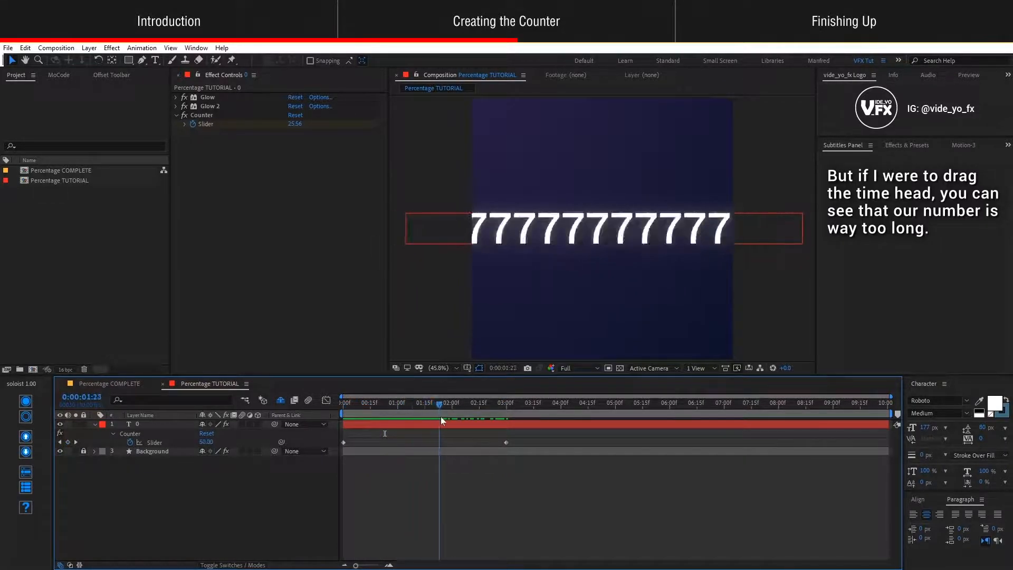
left_click_drag(439, 403, 448, 404)
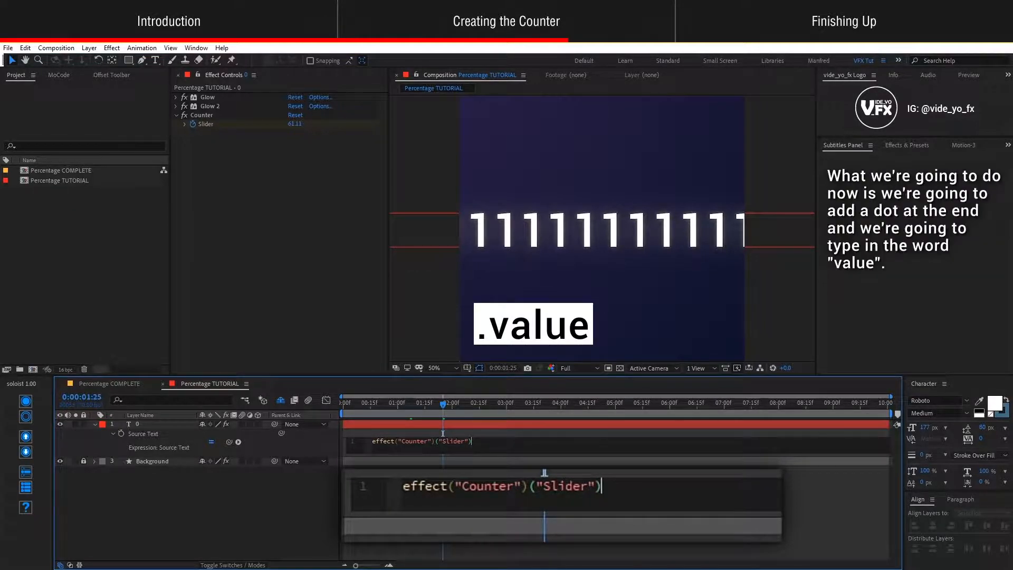
Append .value.toFixed() to the Source Text expression so the counter shows whole numbers.
type(".")
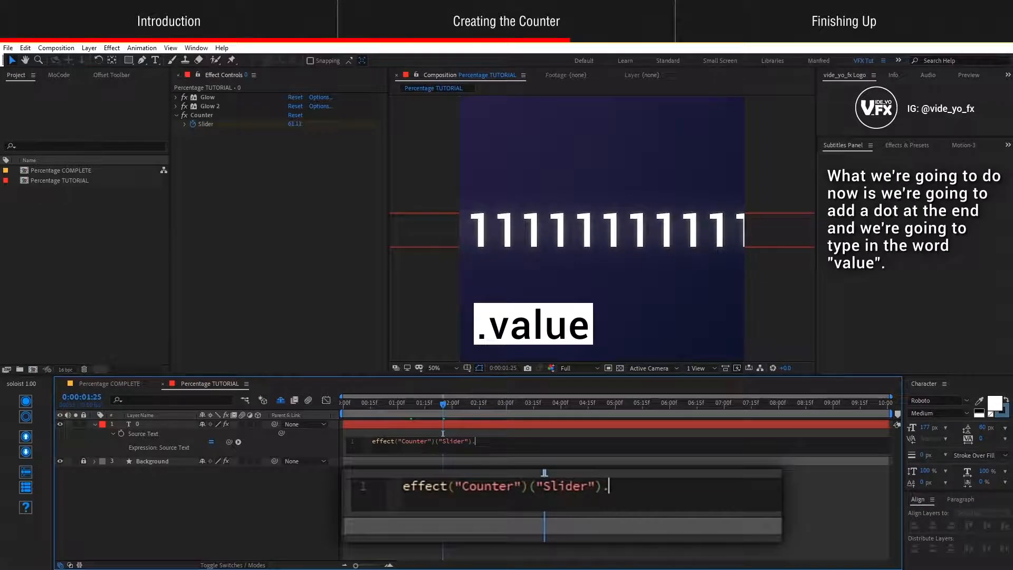
type("value")
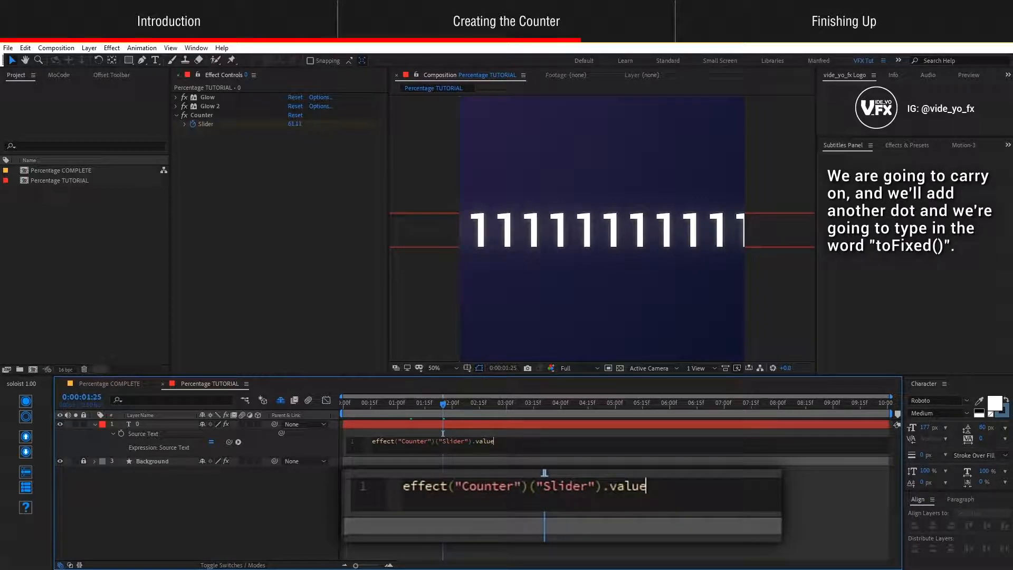
type(".")
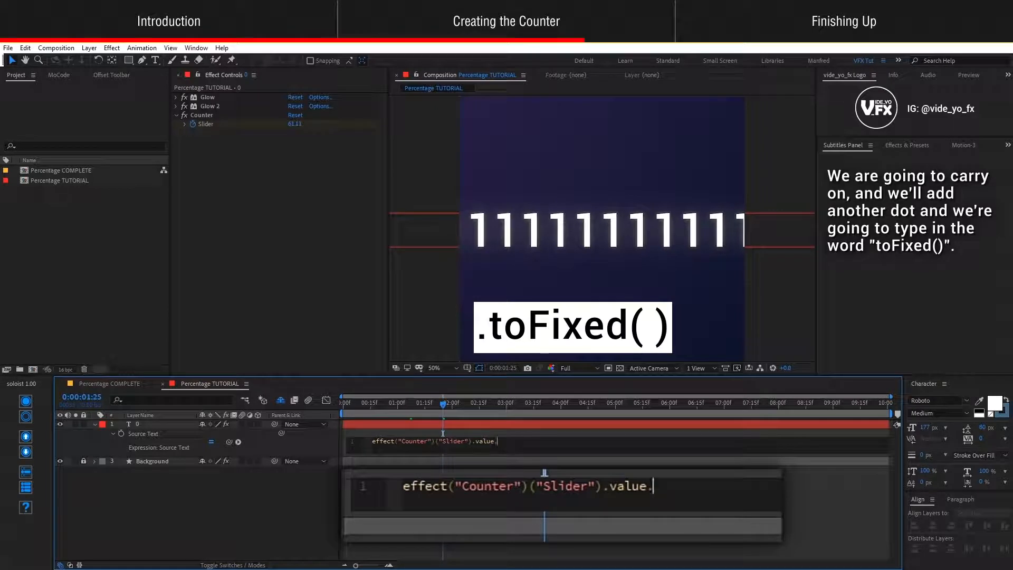
type(".toFix")
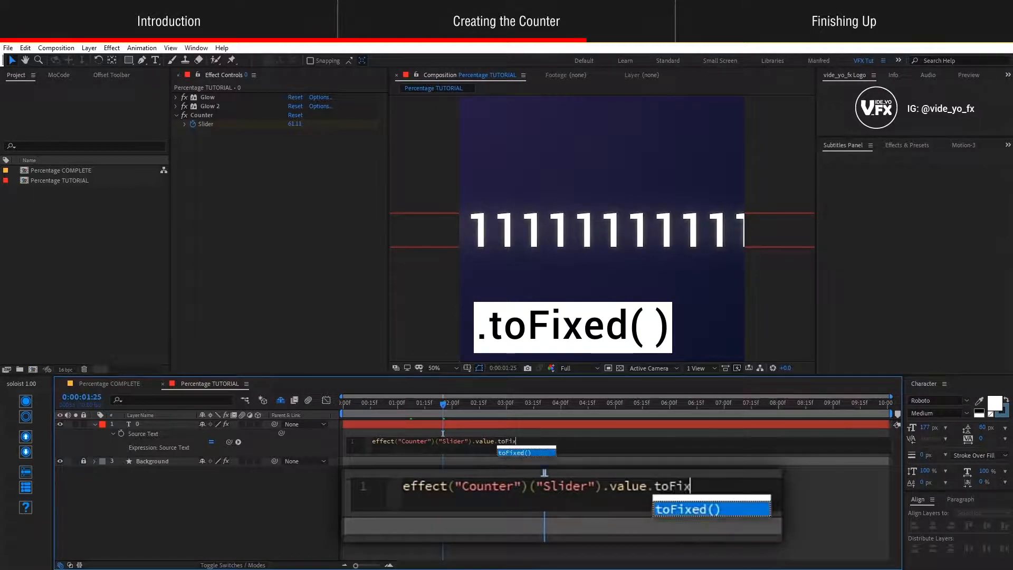
type("ed(")
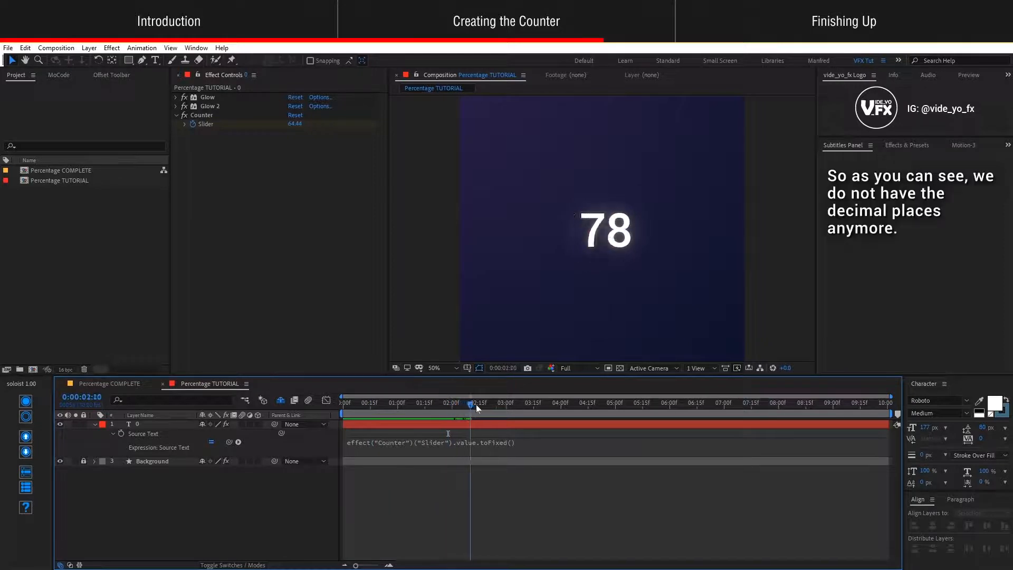
left_click_drag(470, 402, 343, 402)
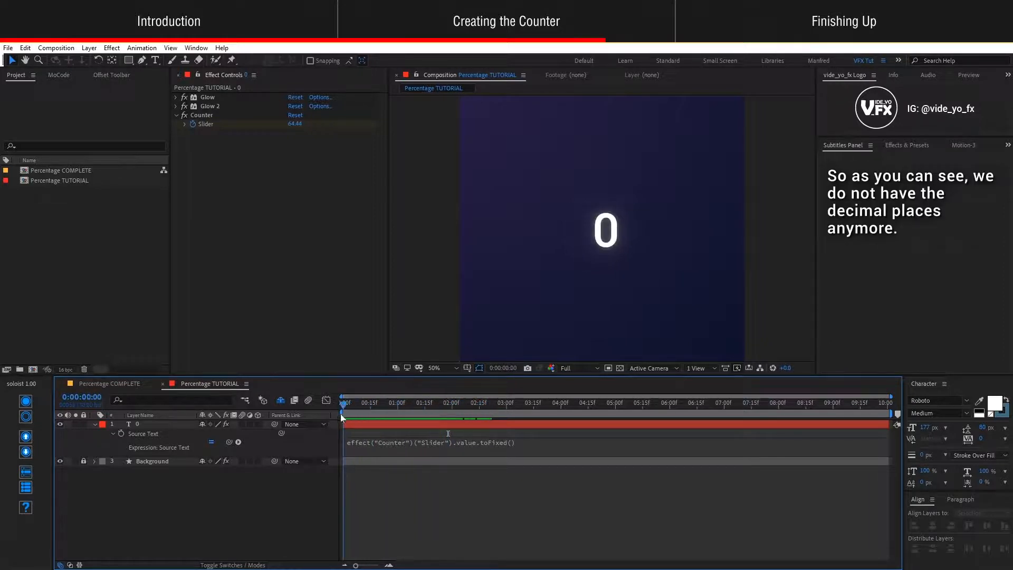
left_click_drag(342, 411, 503, 411)
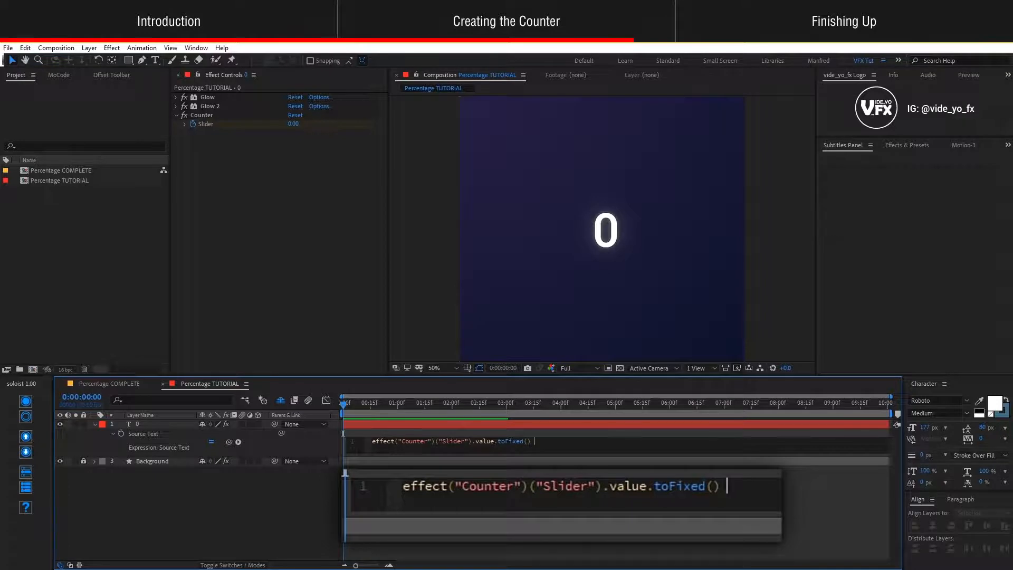
Append + "%" to the counter expression, apply it, and review the layer's properties.
type("+")
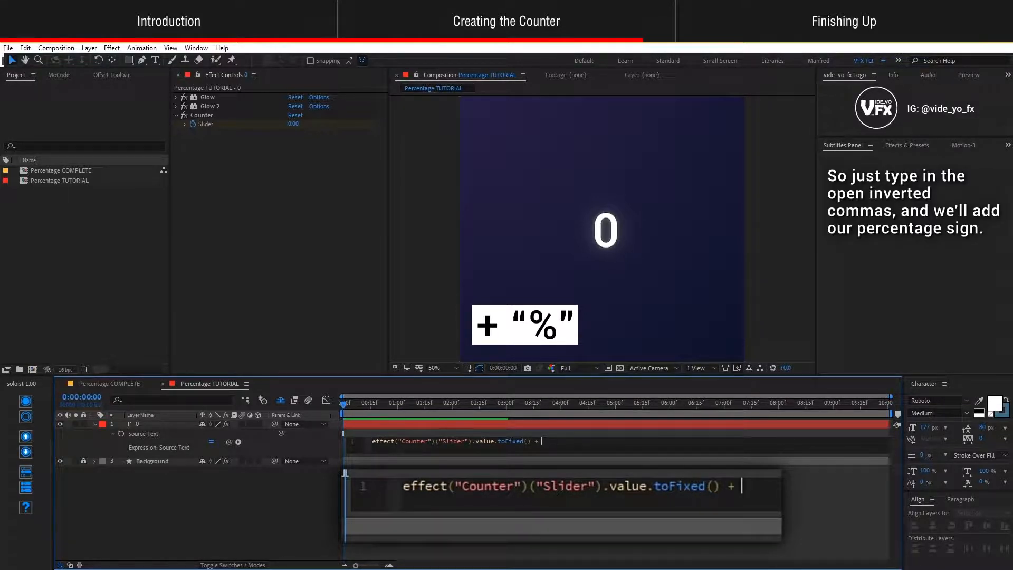
type("\"\"")
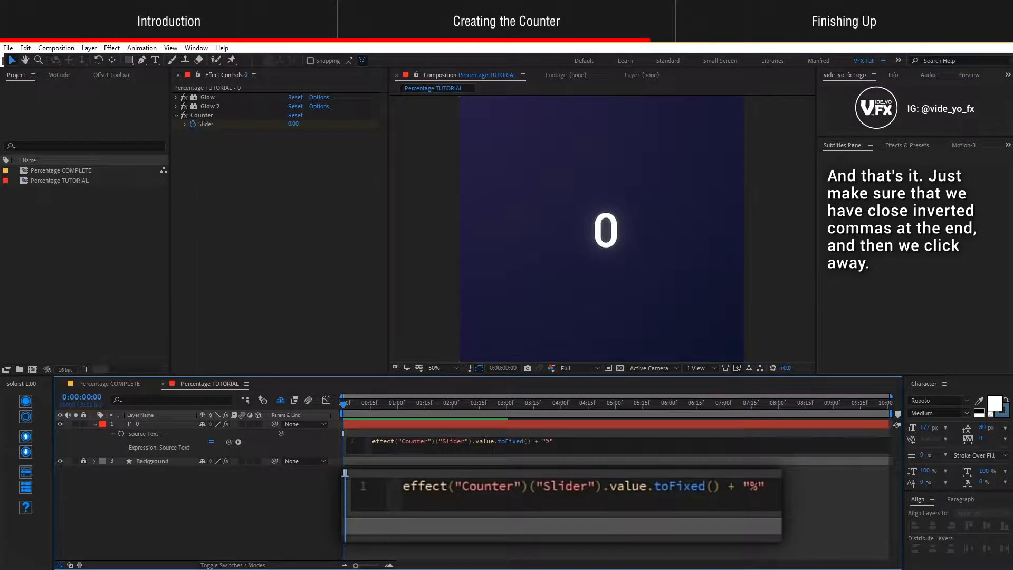
left_click(571, 482)
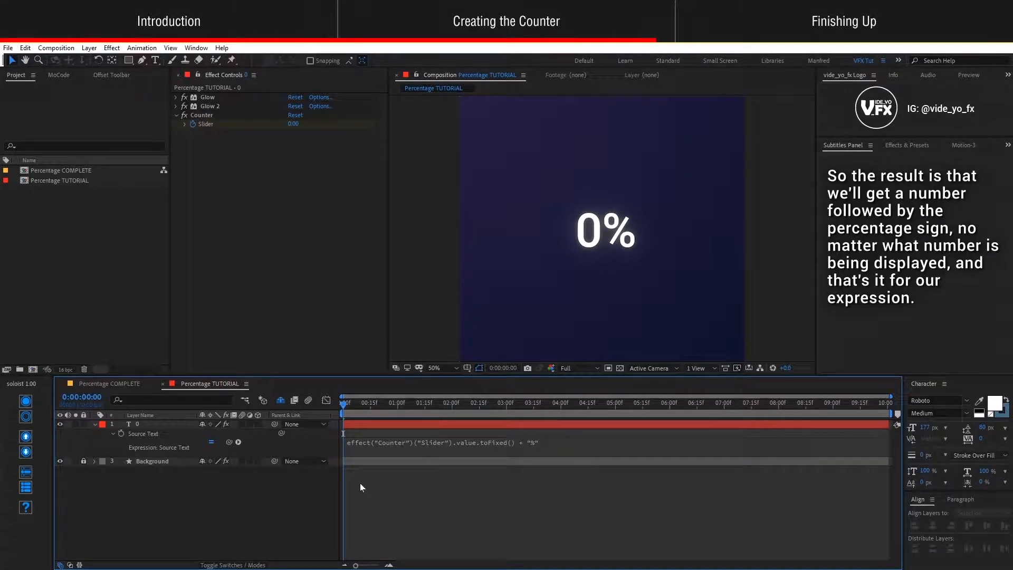
mouse_move(344, 408)
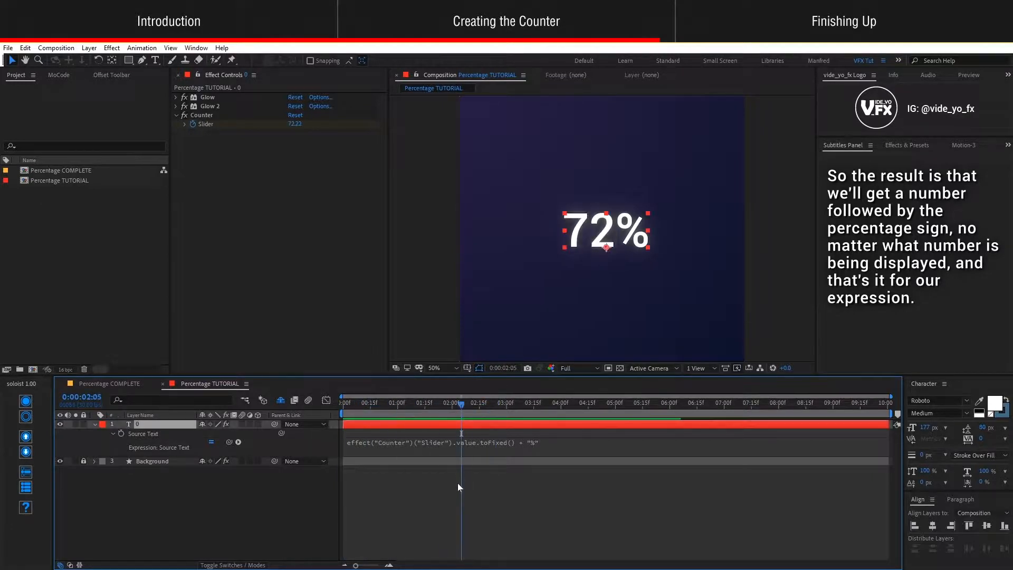
left_click(354, 402)
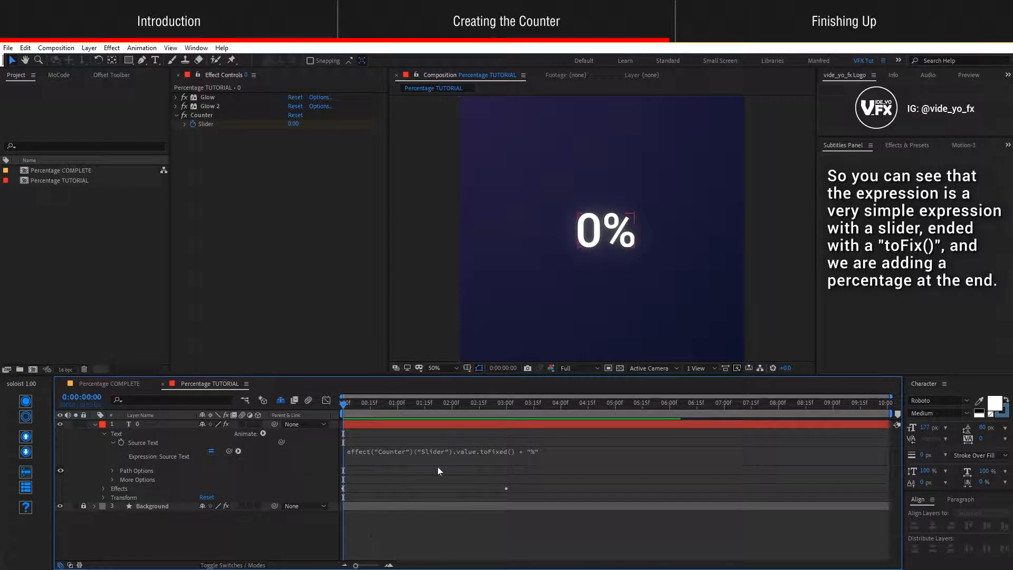
mouse_move(488, 464)
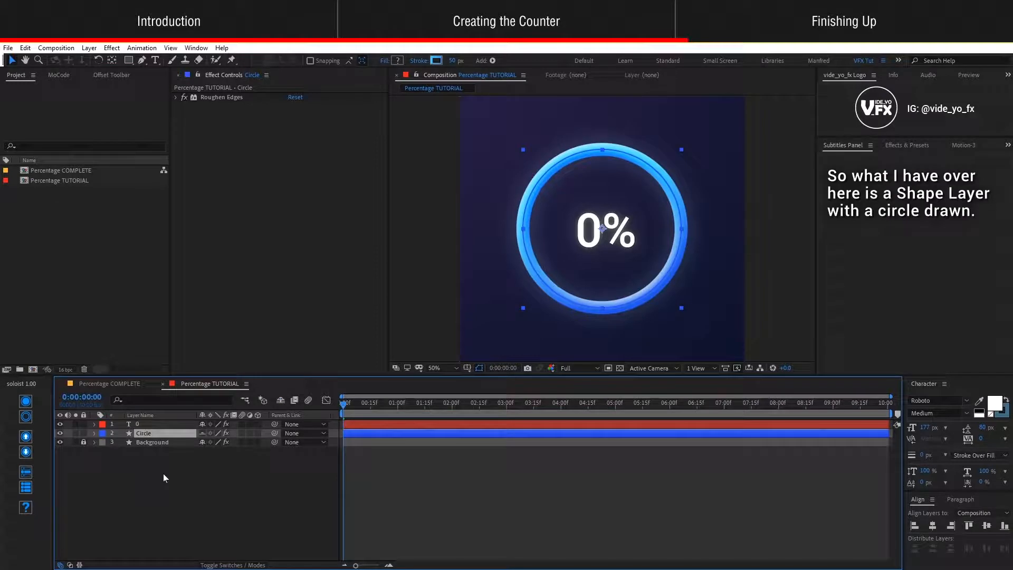
Expand the Circle layer's Contents, 600×600 Ellipse Path and Trim Paths End value.
left_click(94, 432)
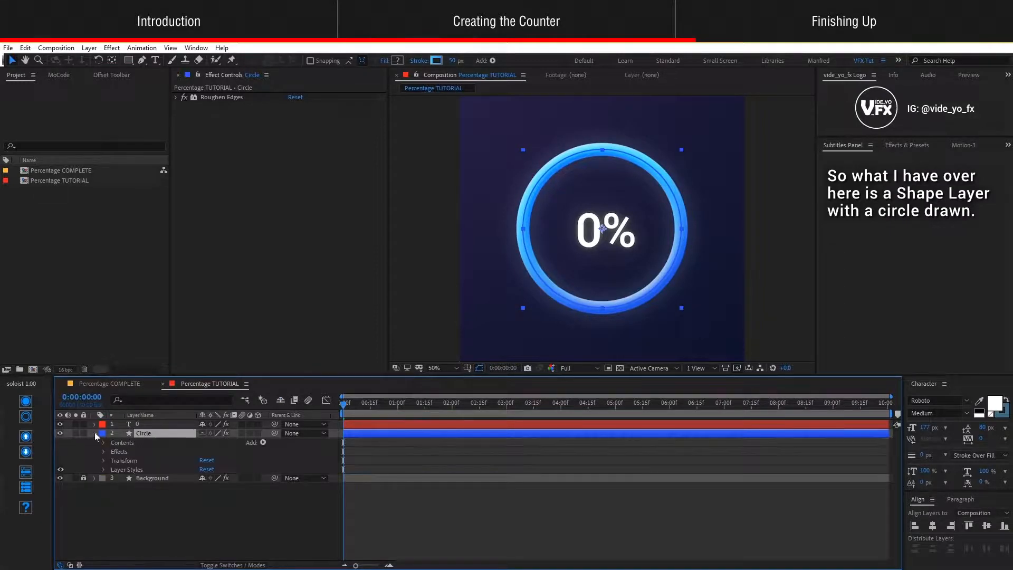
left_click(104, 443)
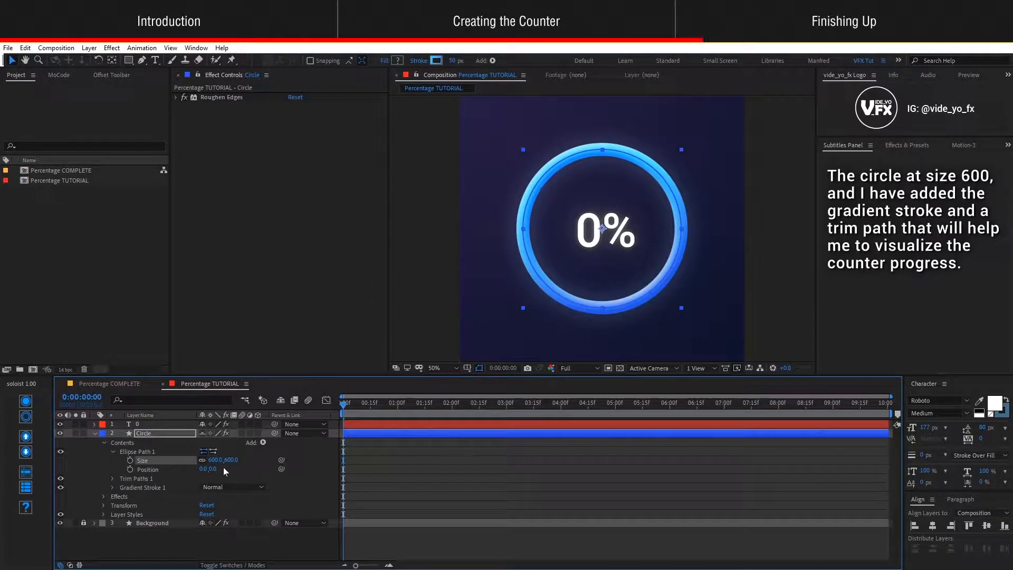
left_click(141, 487)
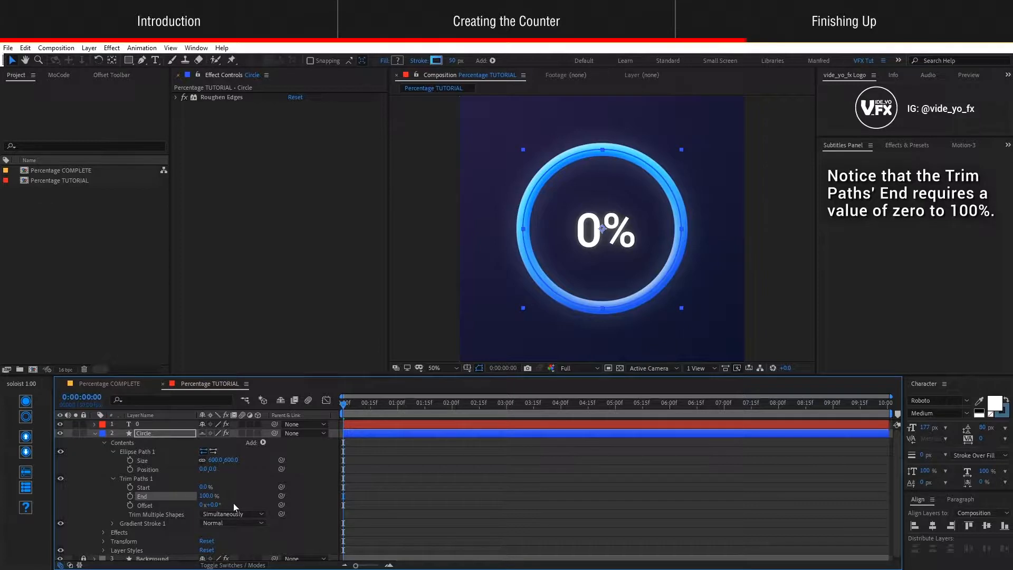
left_click(143, 433)
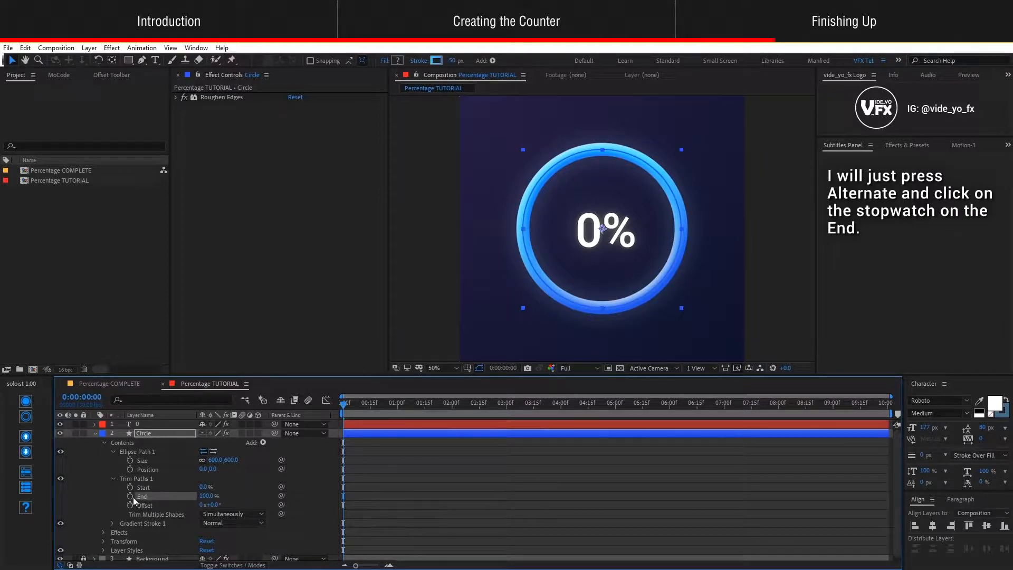
Add an expression to Trim Paths End and link it to the Counter slider.
left_click(129, 495)
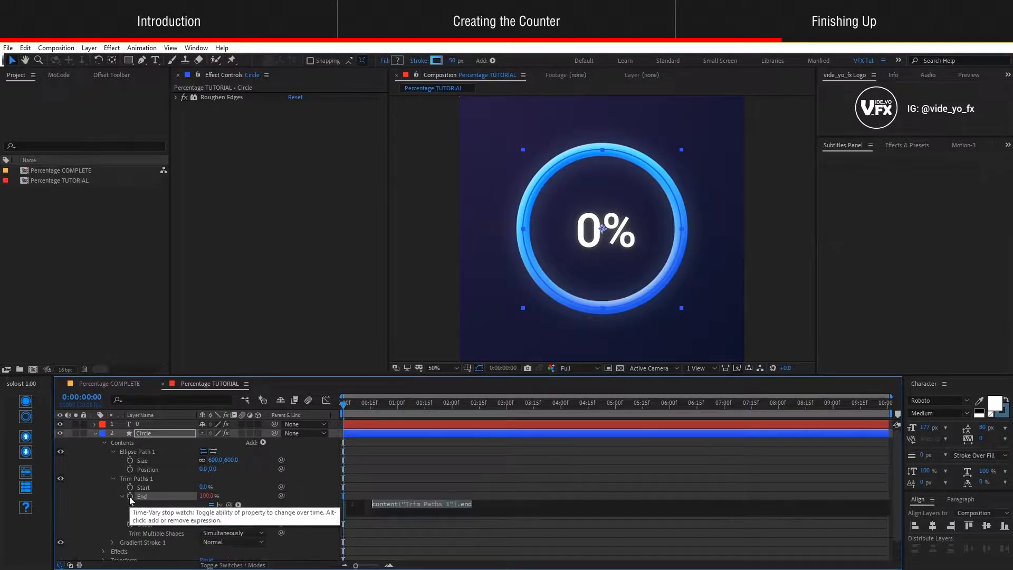
left_click(136, 424)
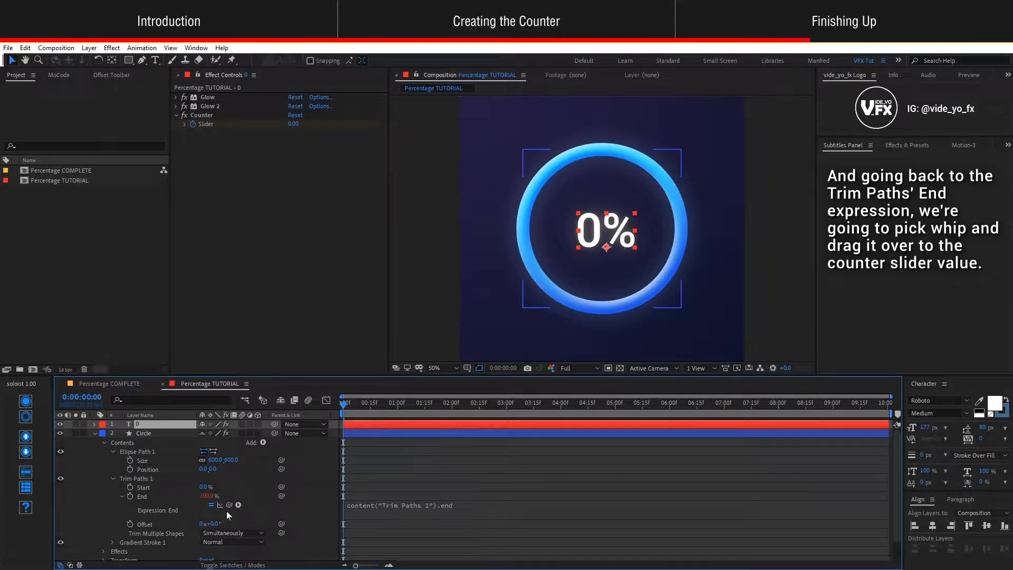
mouse_move(229, 505)
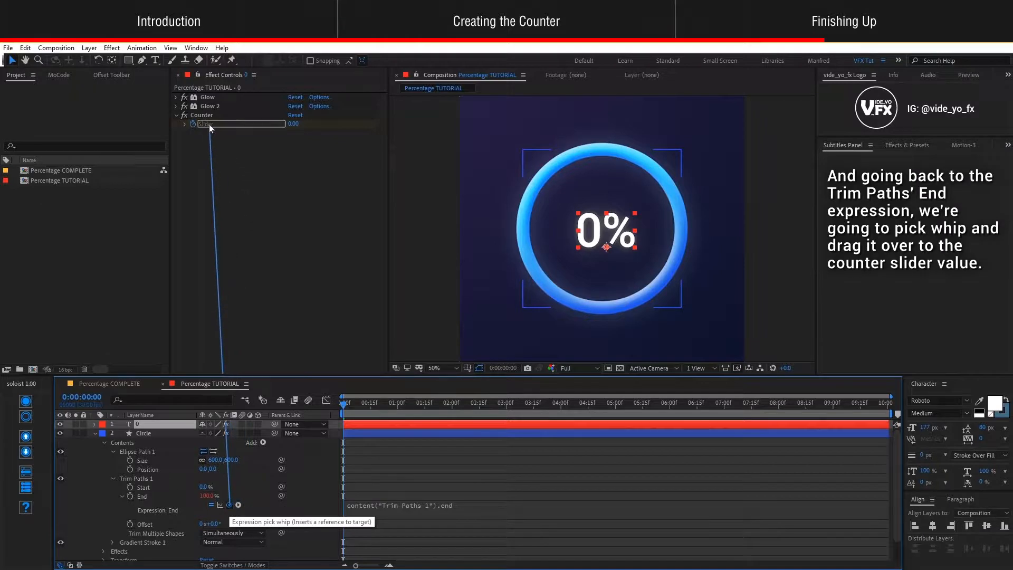
left_click_drag(236, 504, 207, 124)
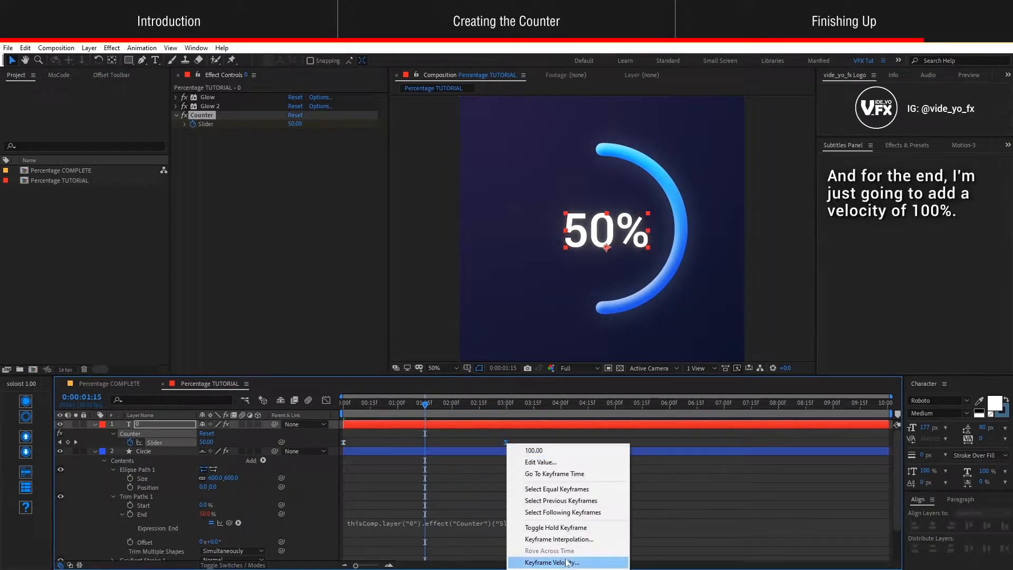
Give the second Counter keyframe 100% incoming velocity influence.
left_click(550, 562)
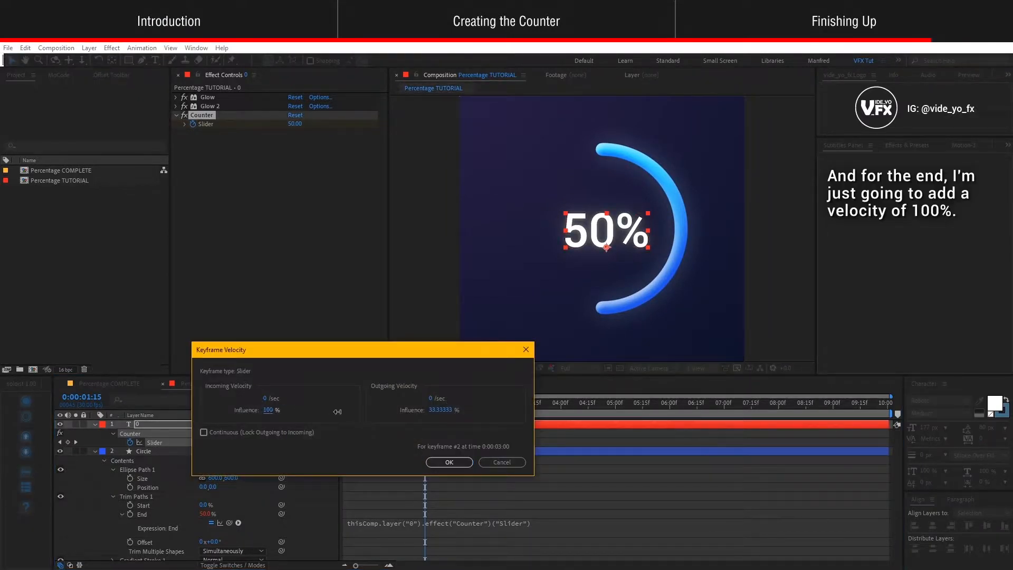
left_click(449, 462)
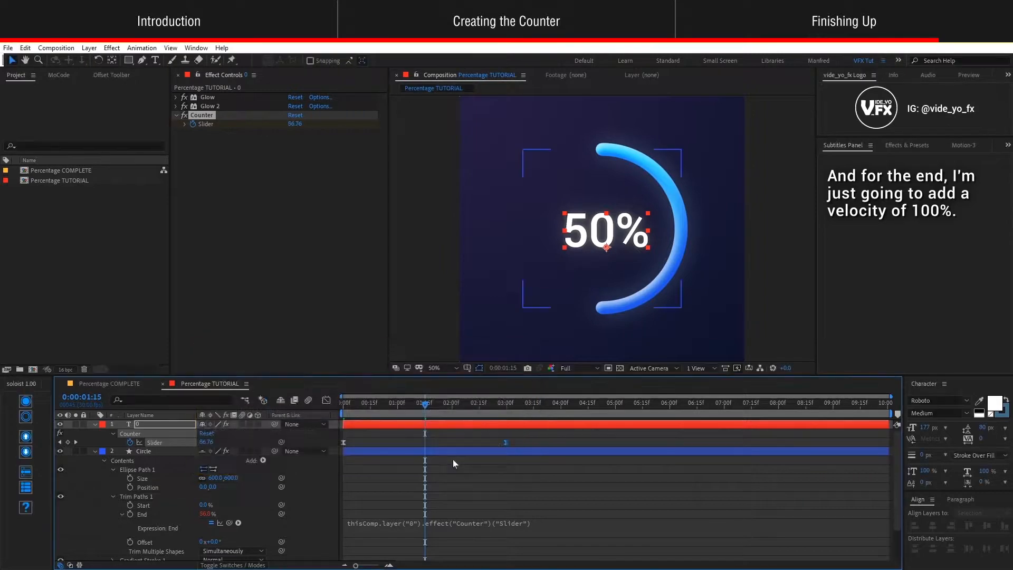